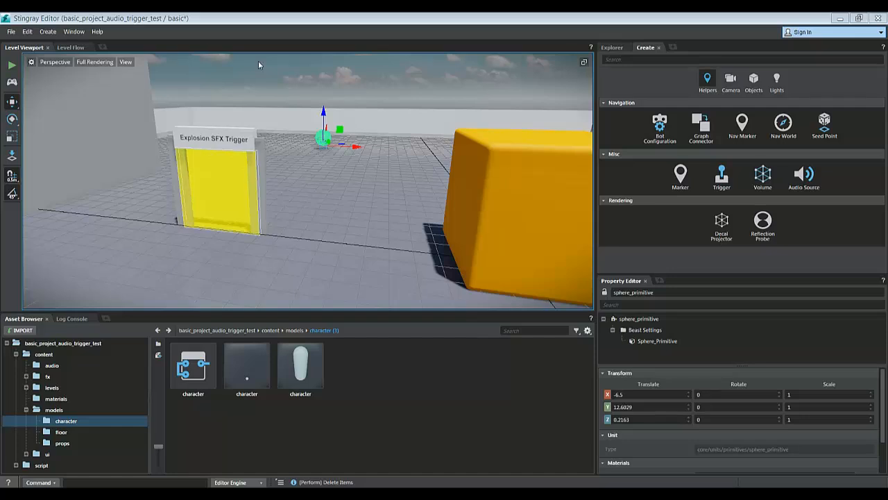
mouse_move(247, 124)
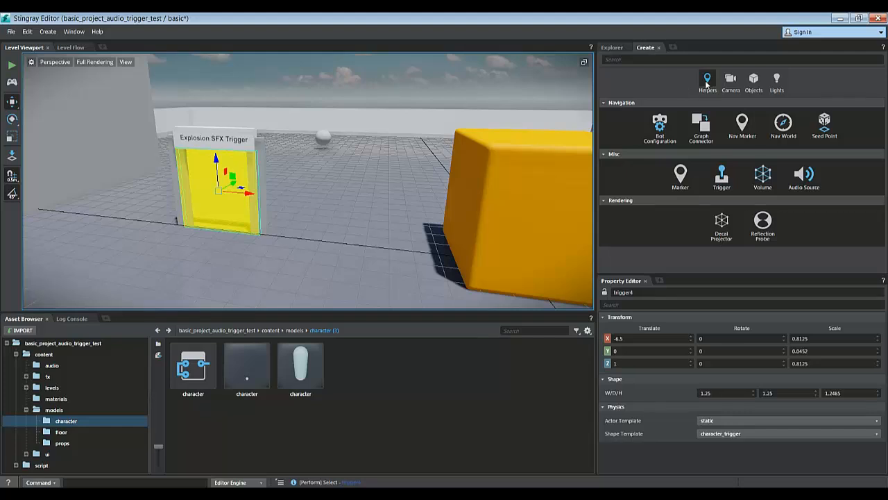
mouse_move(618, 160)
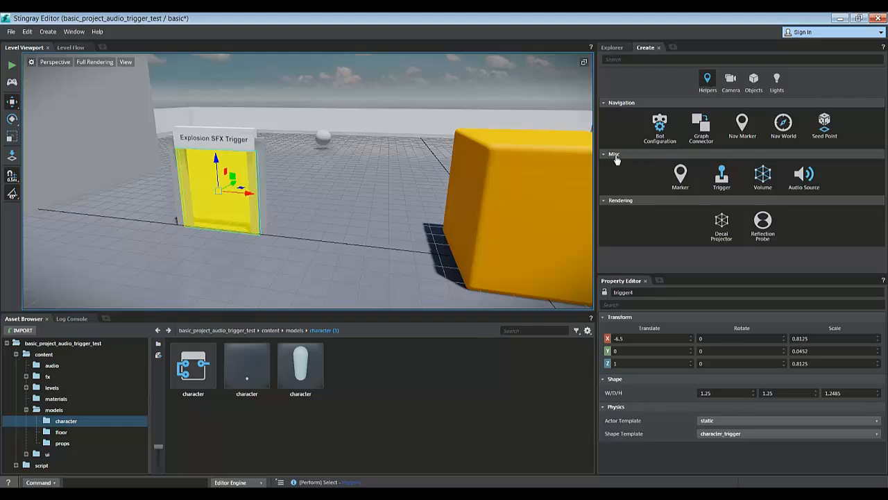
- Start placing a new Trigger volume from the Create panel's Misc section
left_click(722, 177)
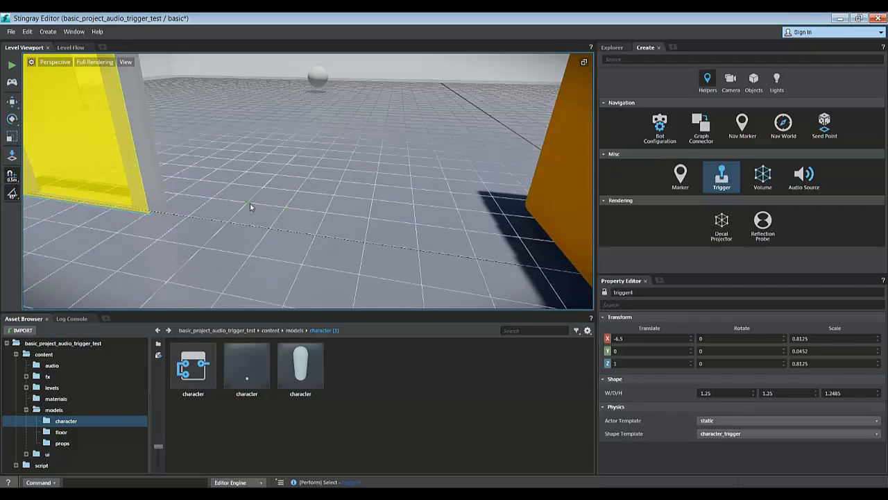
mouse_move(389, 200)
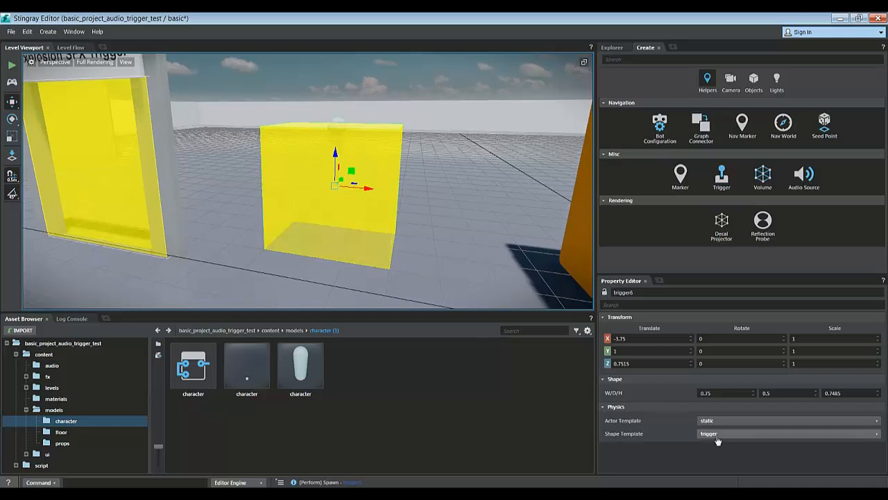
- Drop the extra trigger via the Shape Template choice and reselect the doorway Explosion SFX trigger
left_click(788, 433)
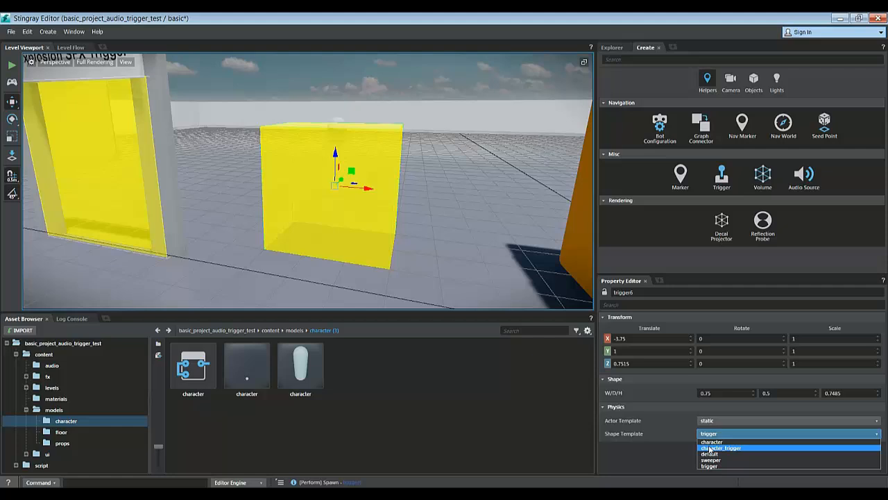
left_click(722, 447)
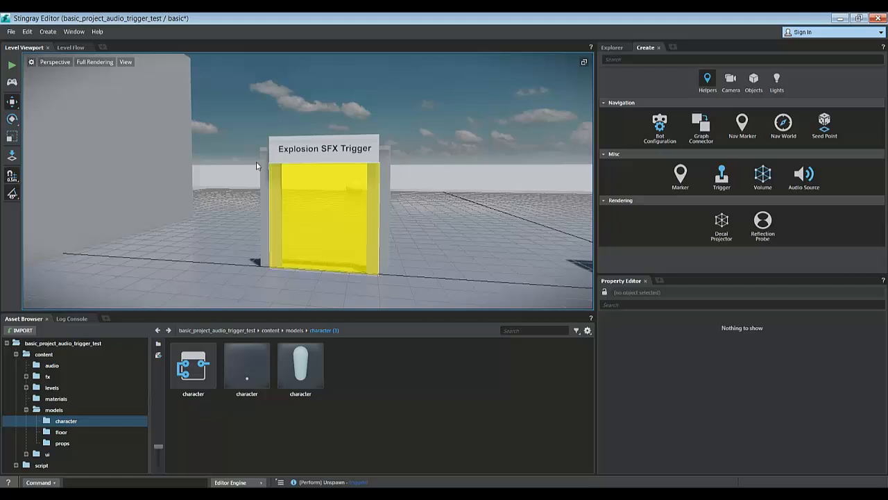
mouse_move(331, 214)
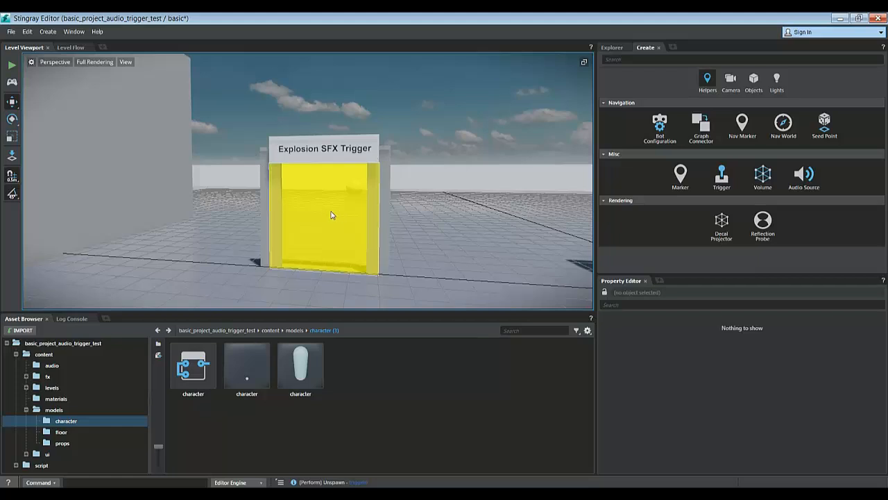
mouse_move(333, 205)
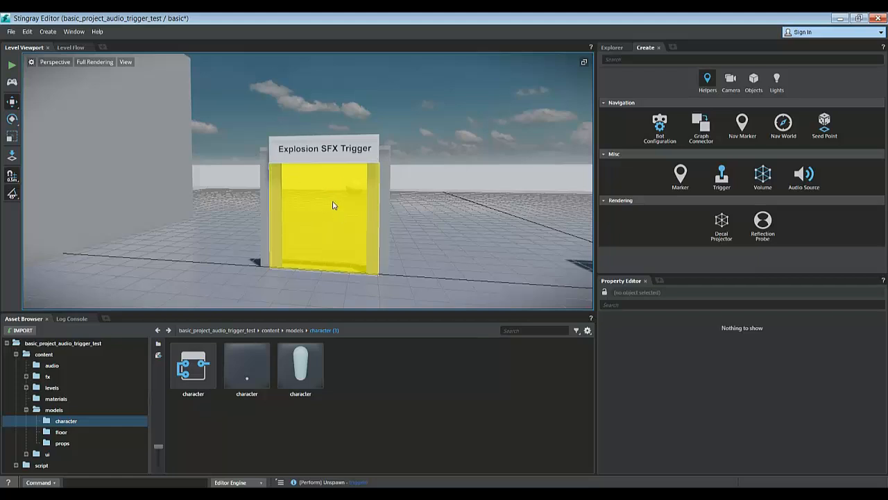
left_click(333, 204)
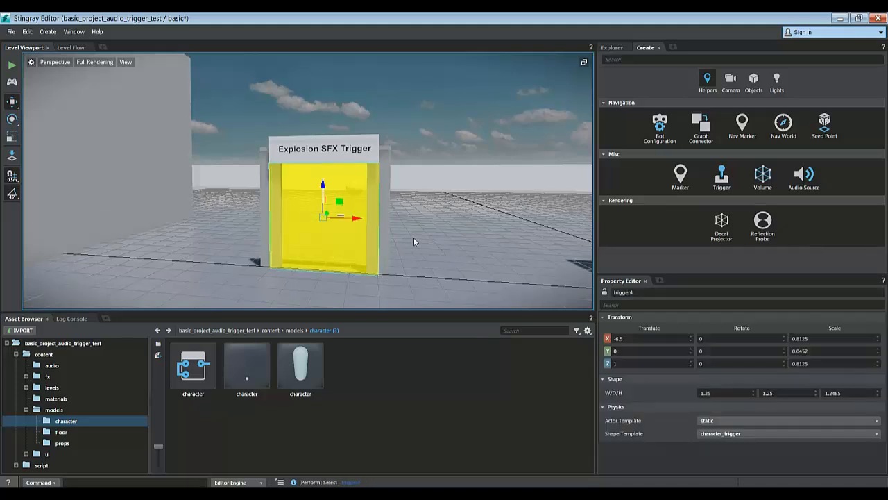
- Add a Level Trigger node for trigger4 in the Level Flow graph
left_click(69, 47)
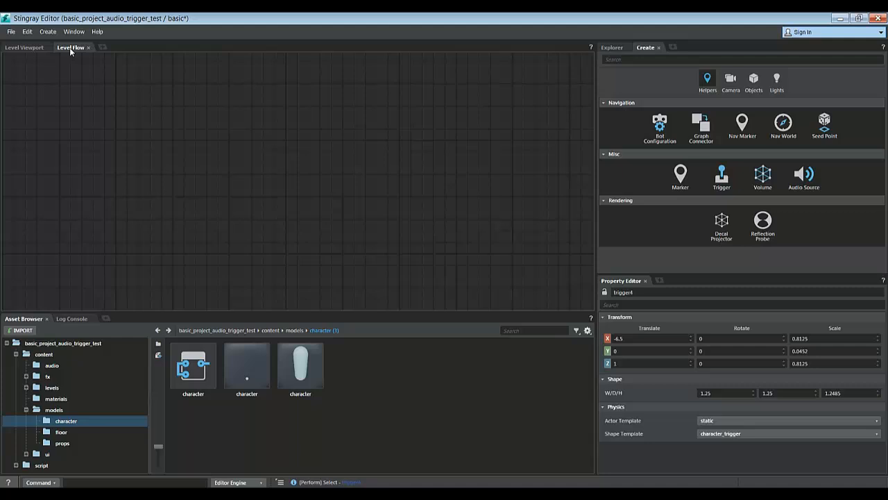
left_click(23, 47)
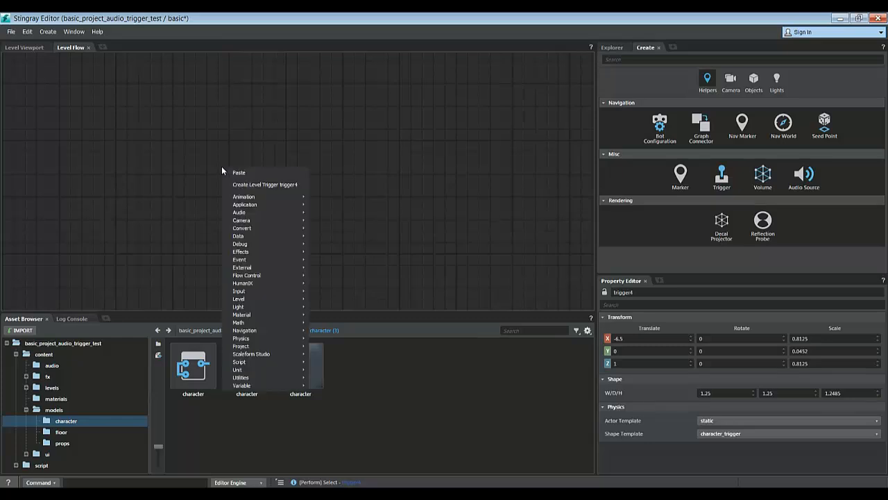
left_click(263, 184)
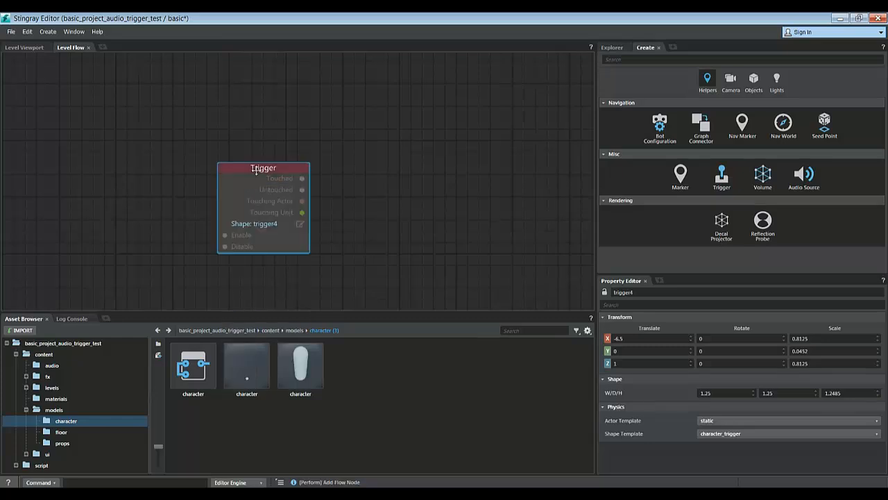
left_click_drag(264, 167, 241, 144)
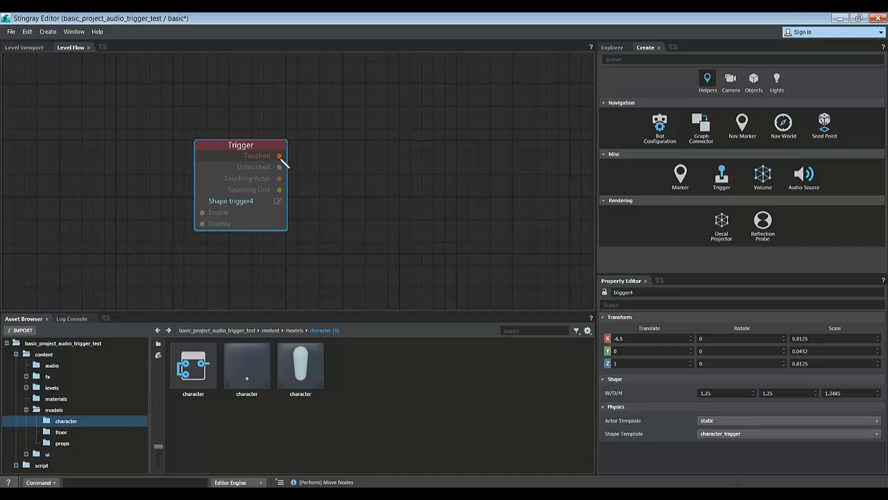
- Wire Touched into a new Wwise Trigger Event named sfx_explosion
left_click_drag(280, 155, 378, 122)
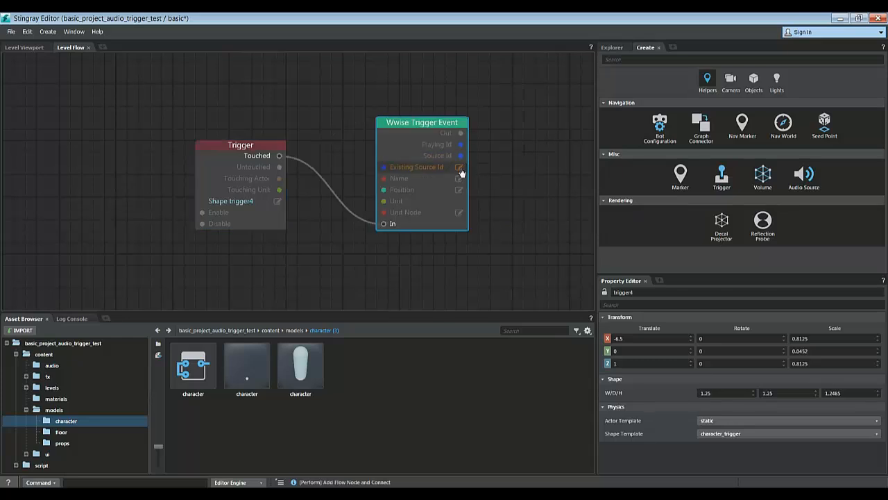
left_click(459, 178)
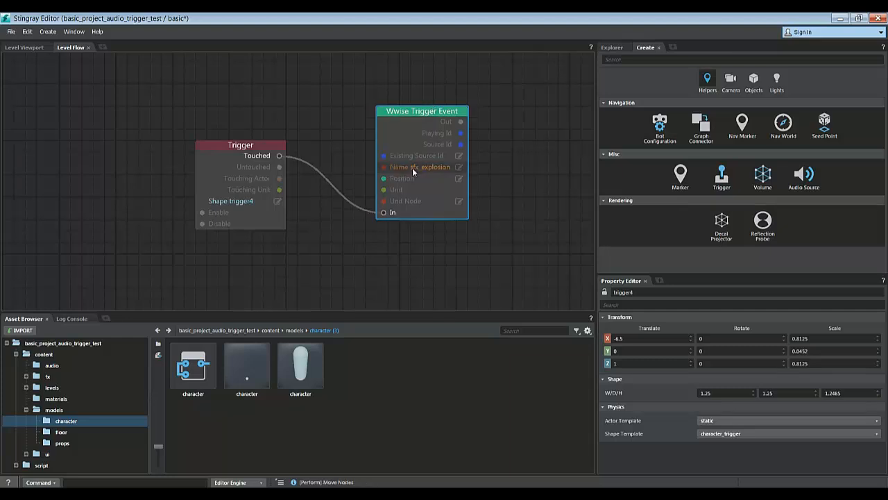
mouse_move(419, 167)
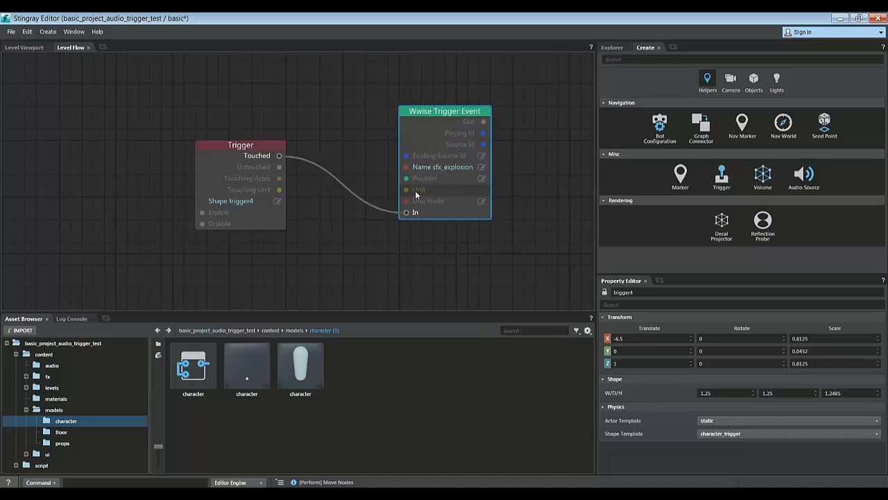
- Add the selected sphere as a Level Unit node feeding the Wwise event's Unit input
left_click(25, 47)
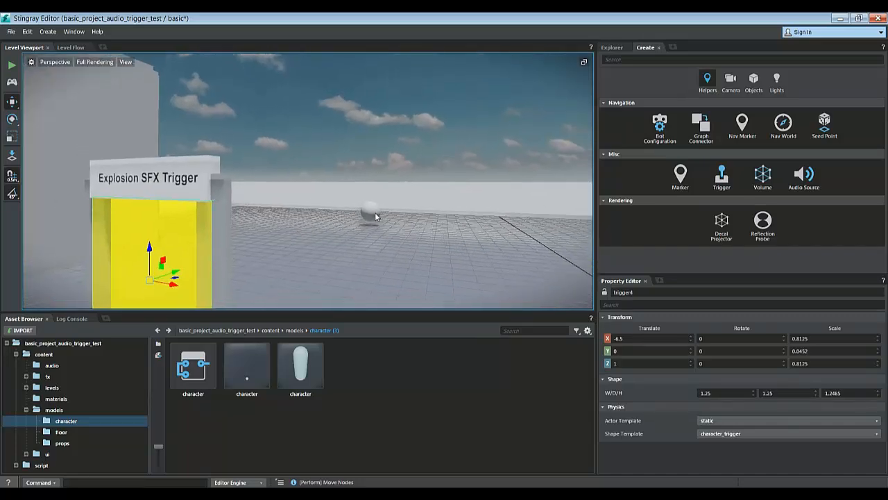
left_click(369, 211)
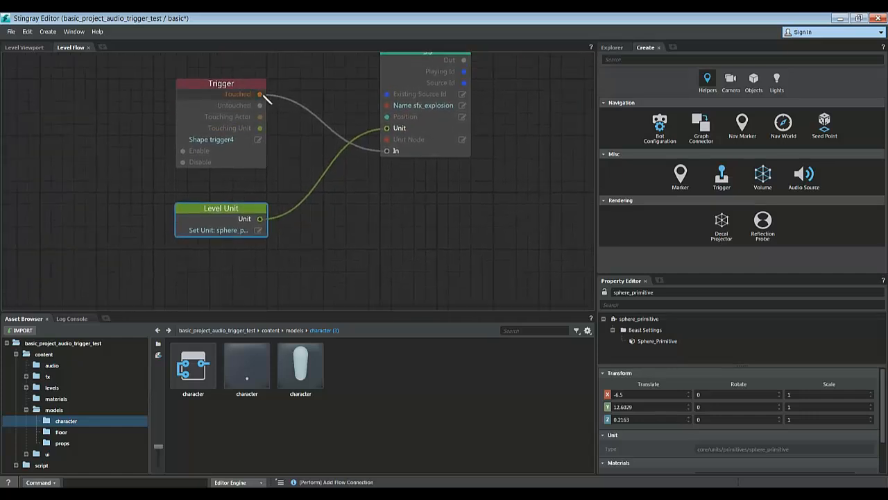
left_click_drag(260, 94, 368, 209)
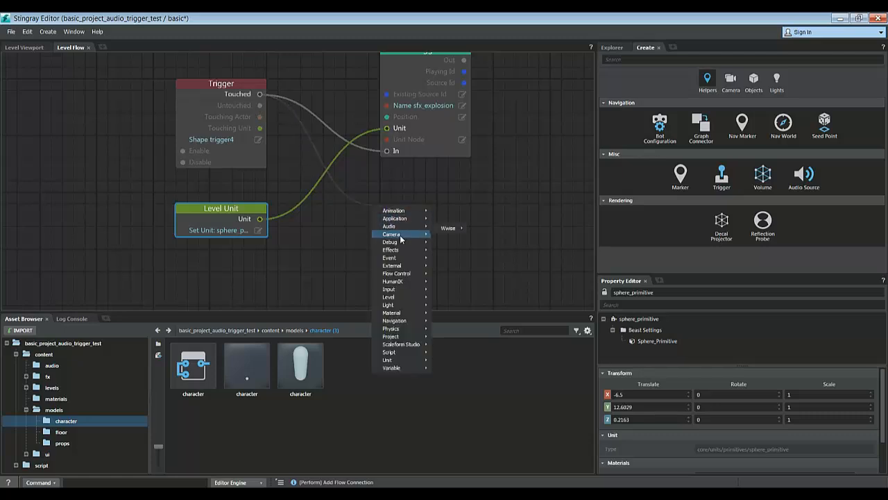
- Add a Particle Effect node with an fx effect assigned and feed the sphere's Unit into it
left_click(394, 250)
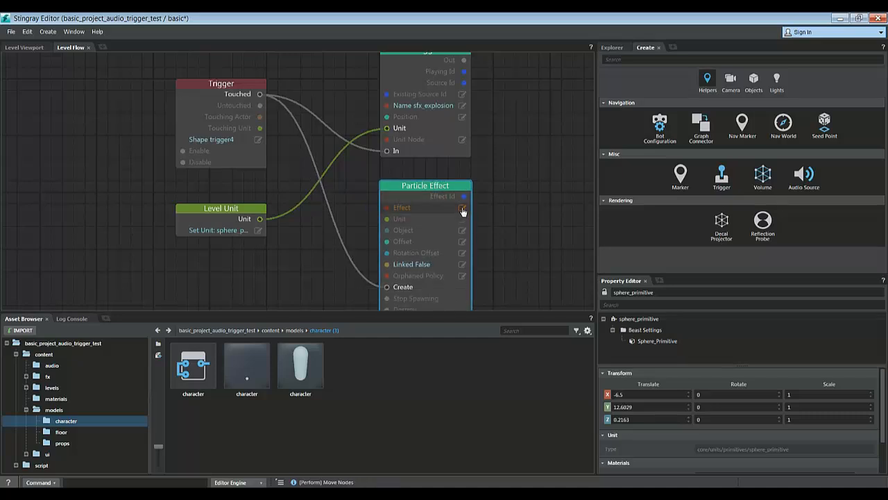
left_click(463, 209)
type("spl")
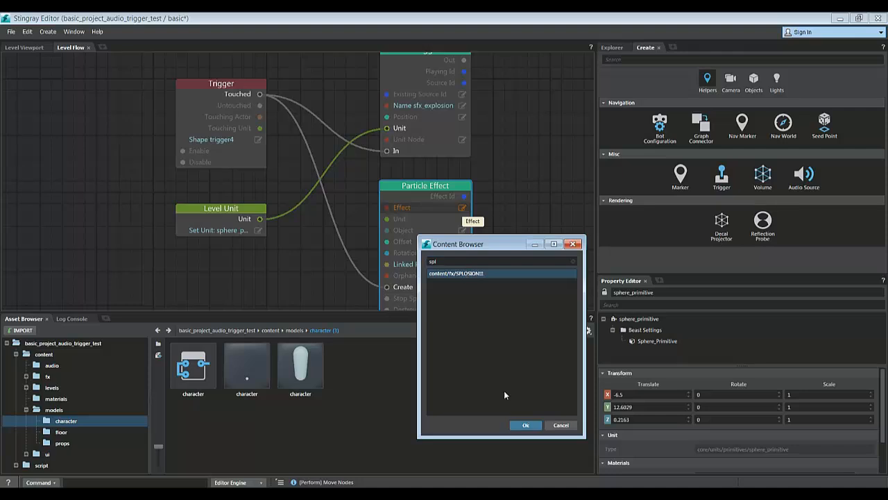
left_click(525, 425)
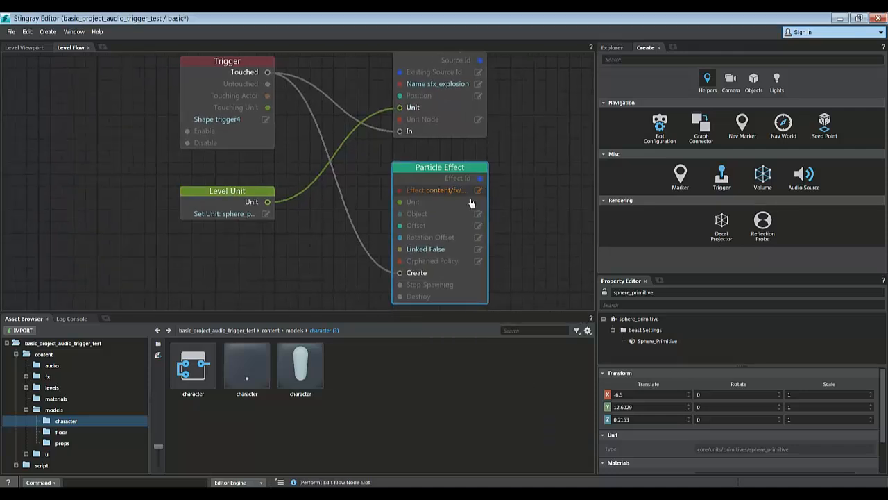
left_click_drag(267, 202, 400, 203)
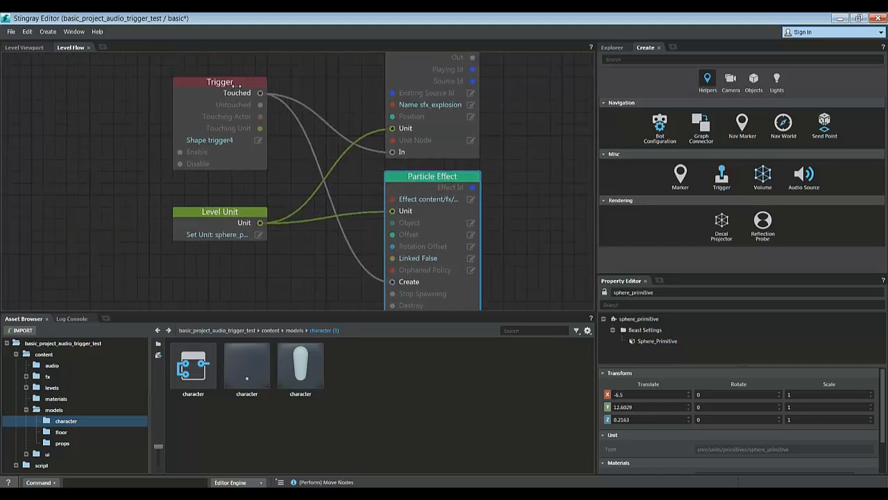
left_click(219, 82)
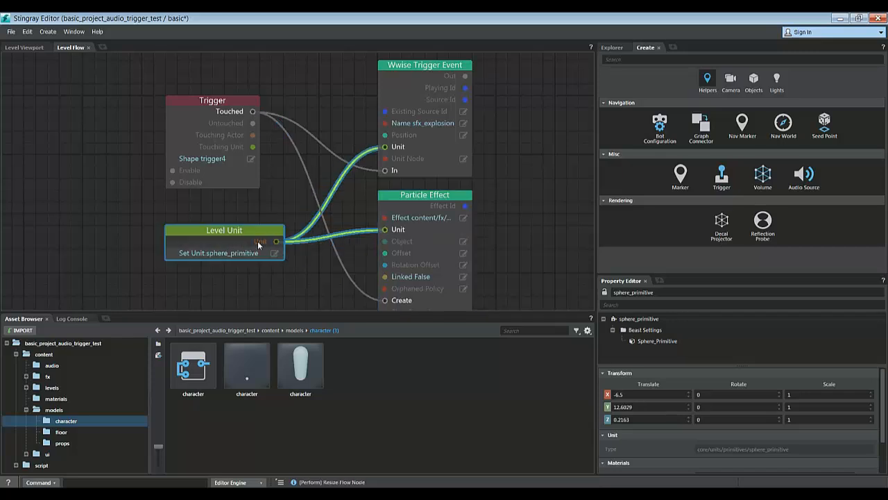
- Run the level in a test window from the Level Viewport toolbar
left_click(23, 47)
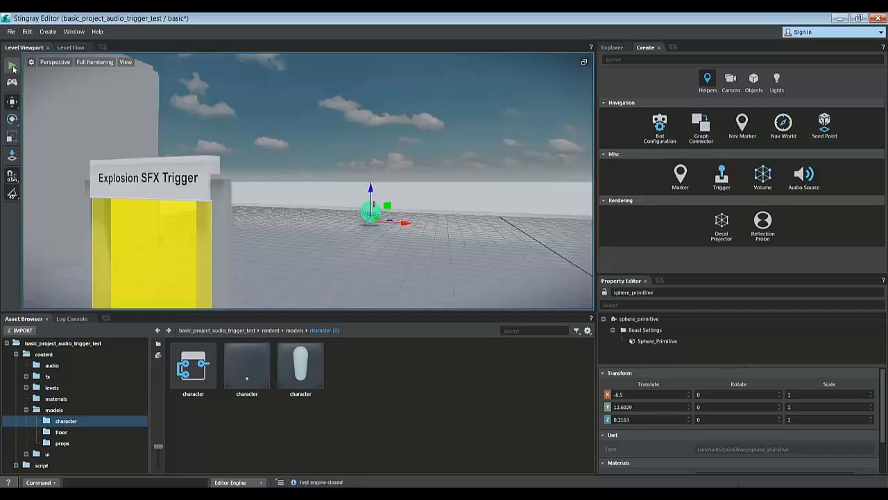
left_click(11, 65)
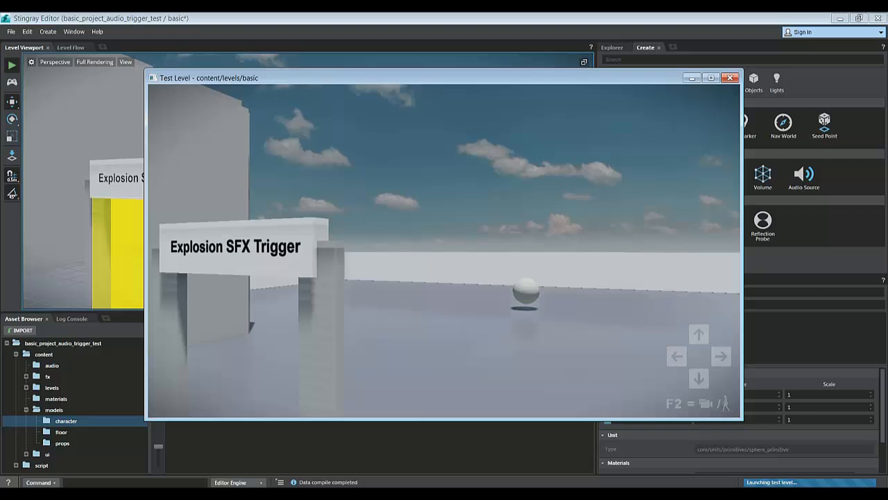